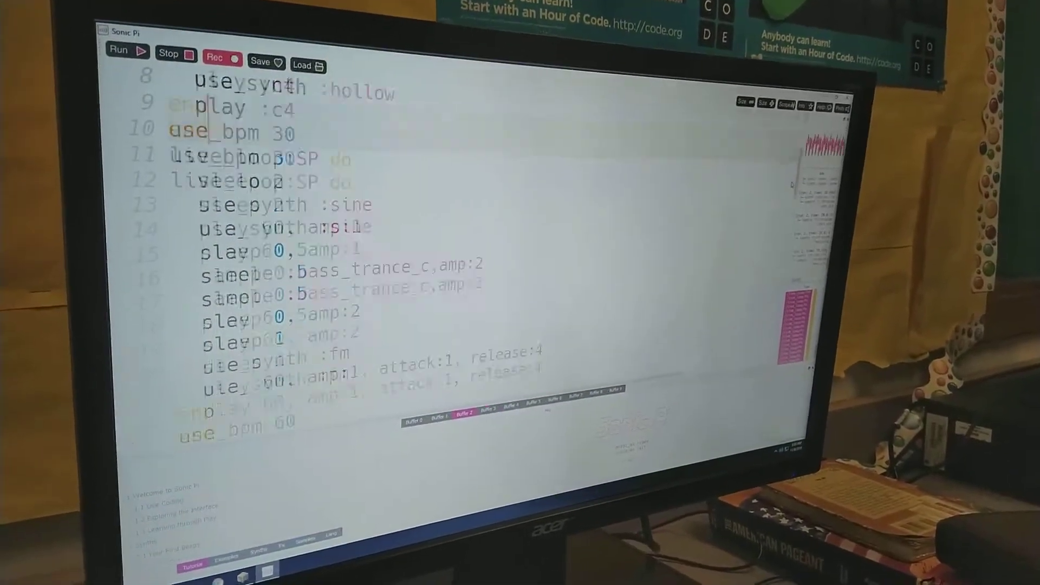
{"action": "scroll", "scroll_direction": "down", "scroll_amount": 3}
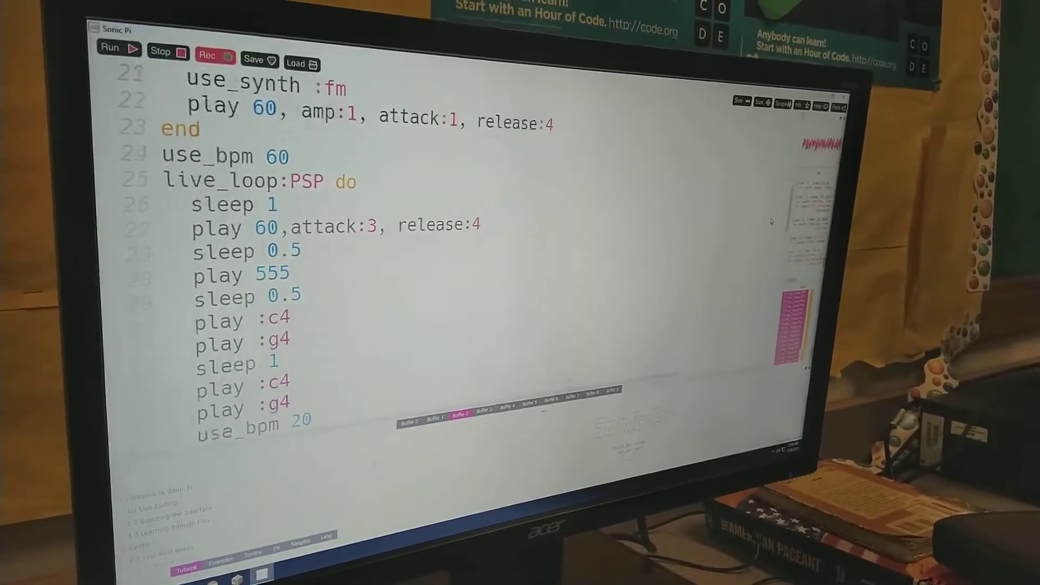
{"action": "scroll", "scroll_direction": "down", "scroll_amount": 3}
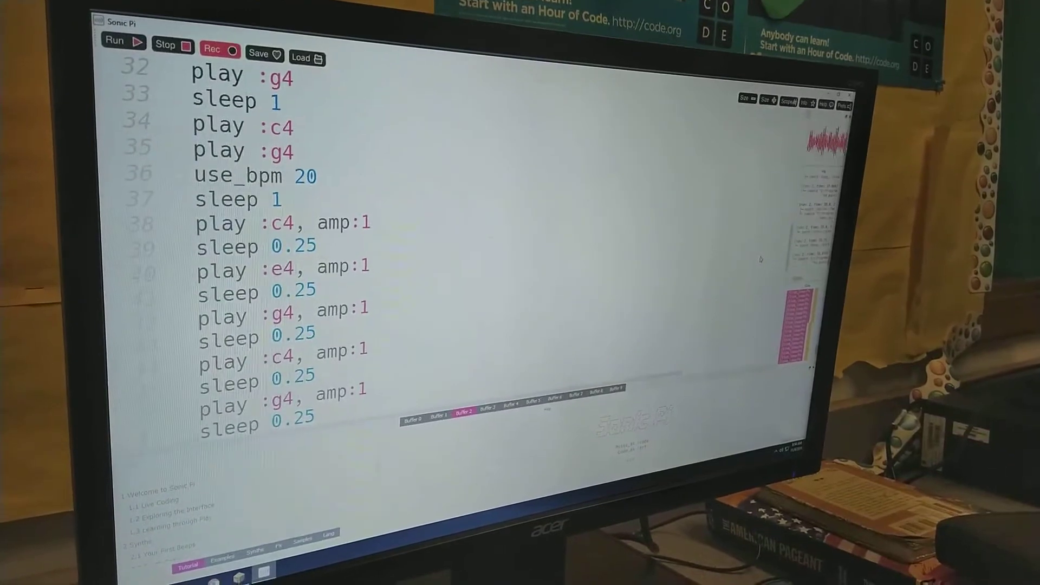
{"action": "scroll", "scroll_direction": "down", "scroll_amount": 3}
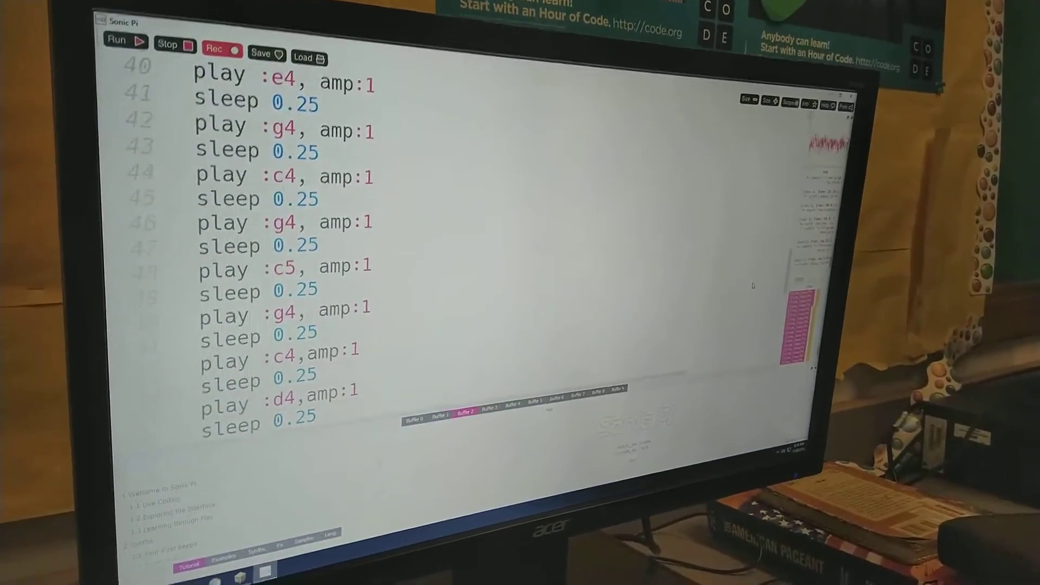